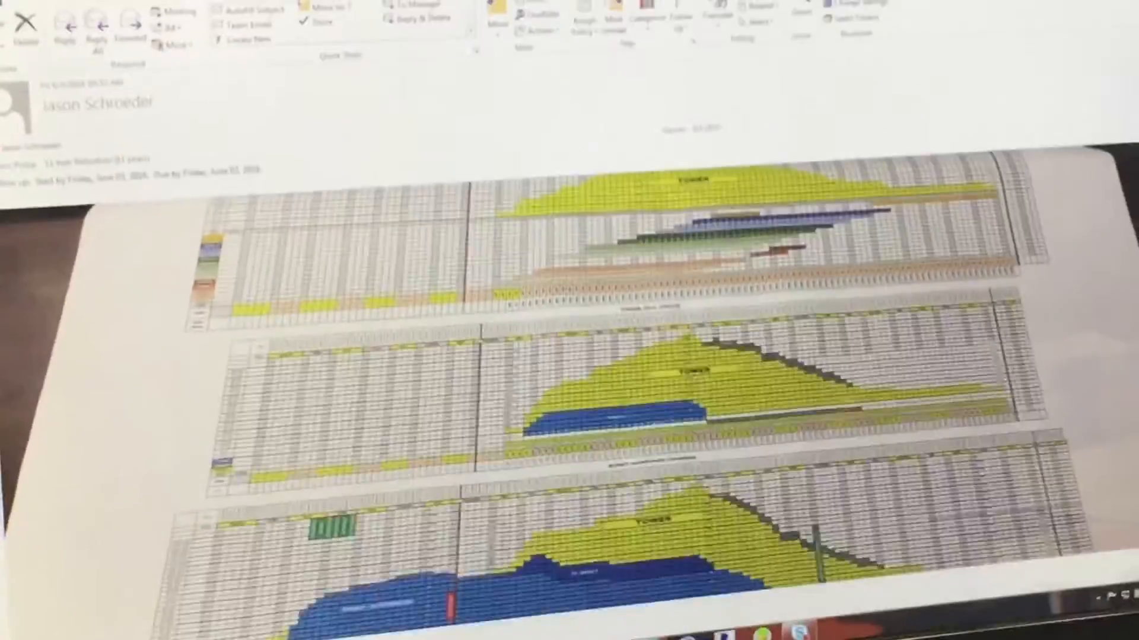
scroll("down", 3)
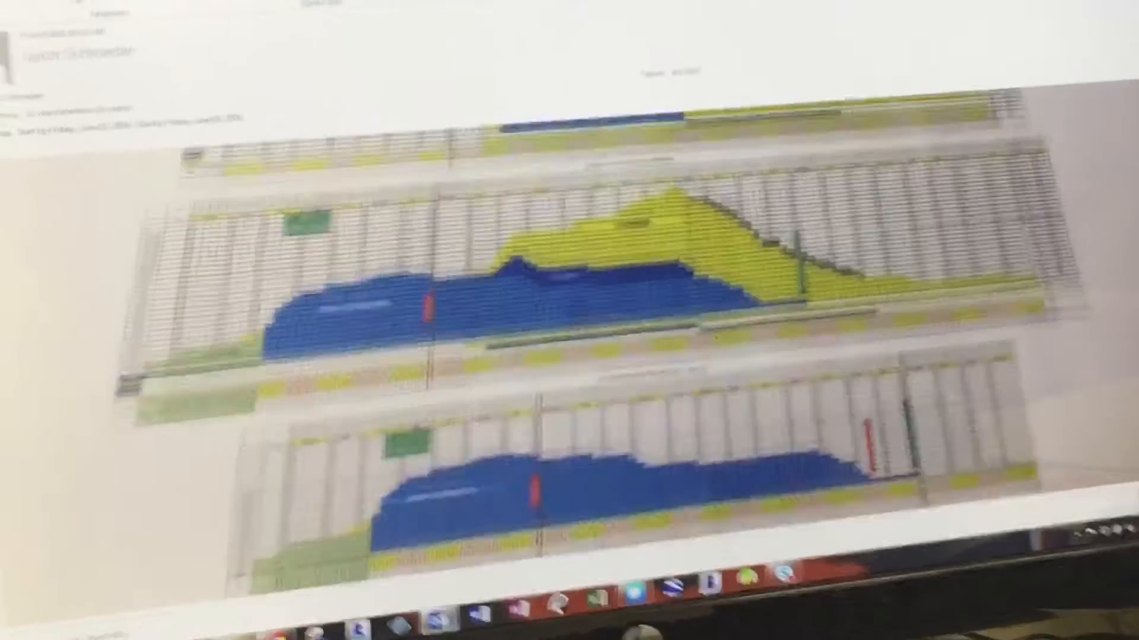